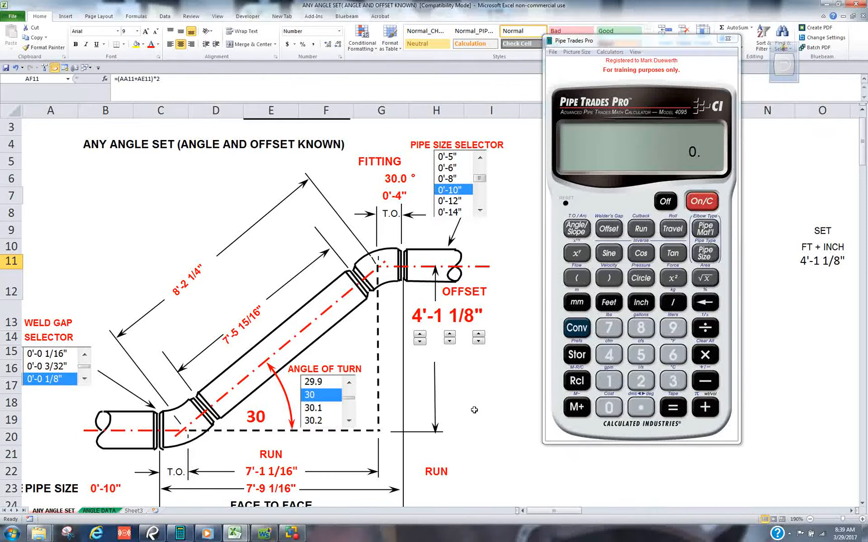
mouse_move(475, 409)
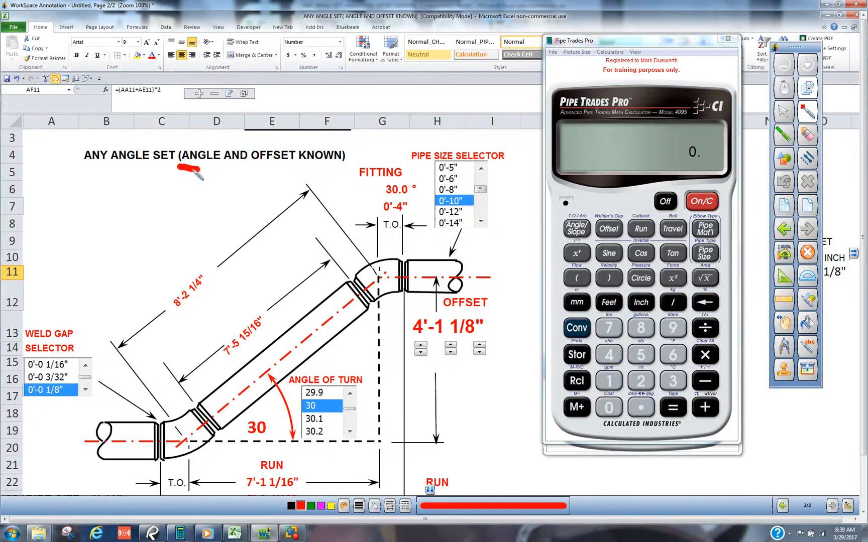
Step: Underline 'ANGLE AND' and 'OFFSET KNOWN' in the diagram title with red pen ink
left_click_drag(180, 167, 319, 167)
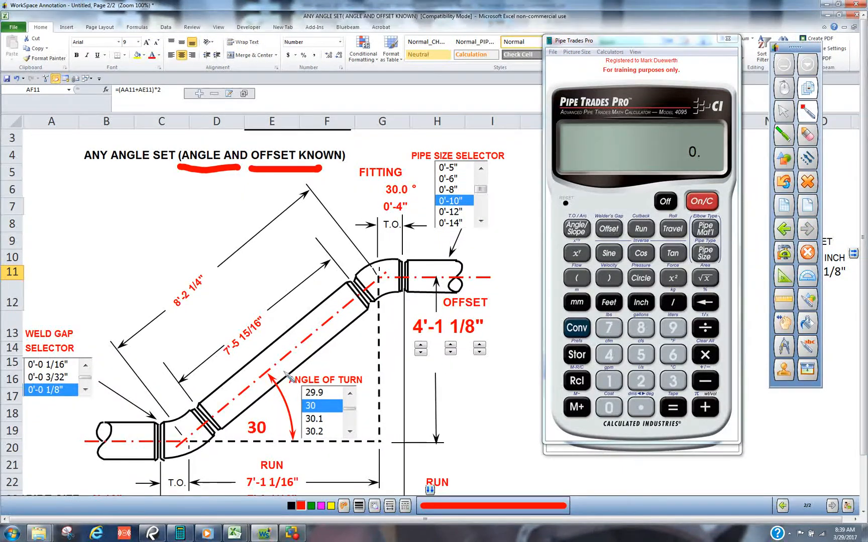
left_click_drag(271, 379, 255, 448)
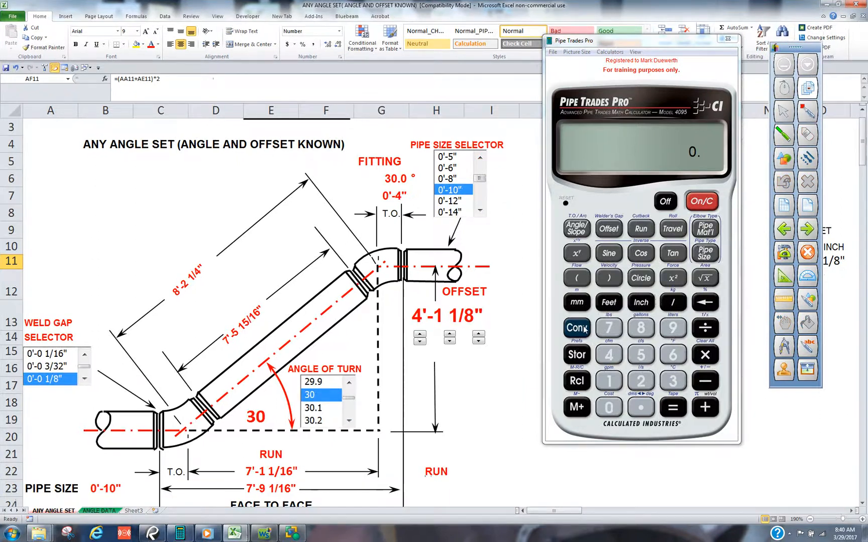
Step: Cycle the calculator's elbow type from BW-L to FC-L and clear the display
left_click(576, 329)
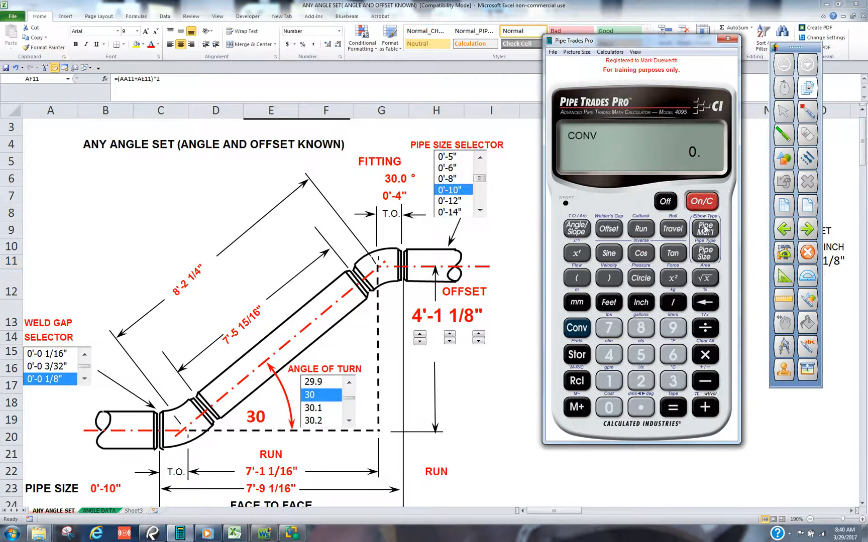
left_click(704, 229)
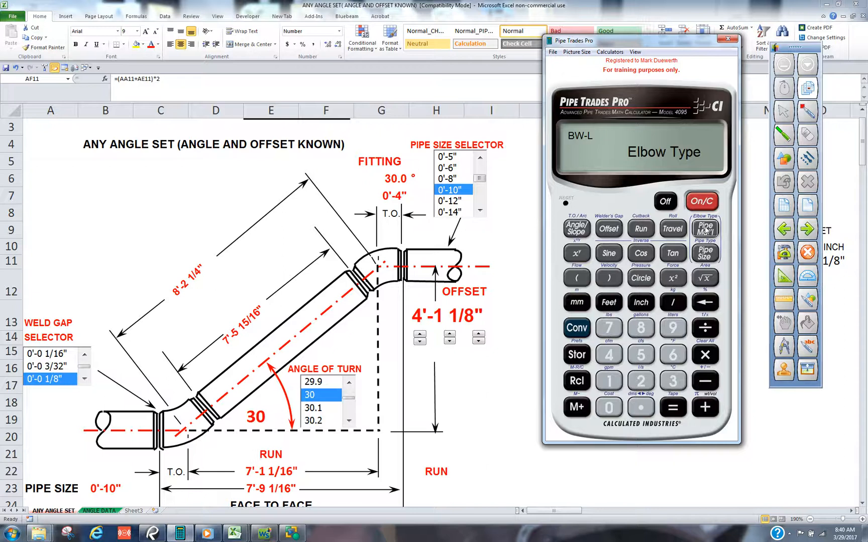
left_click(704, 228)
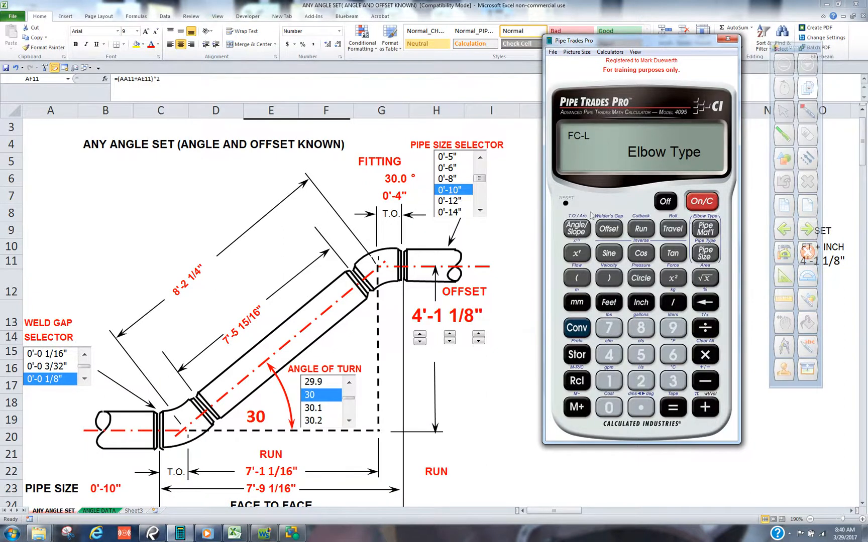
mouse_move(391, 238)
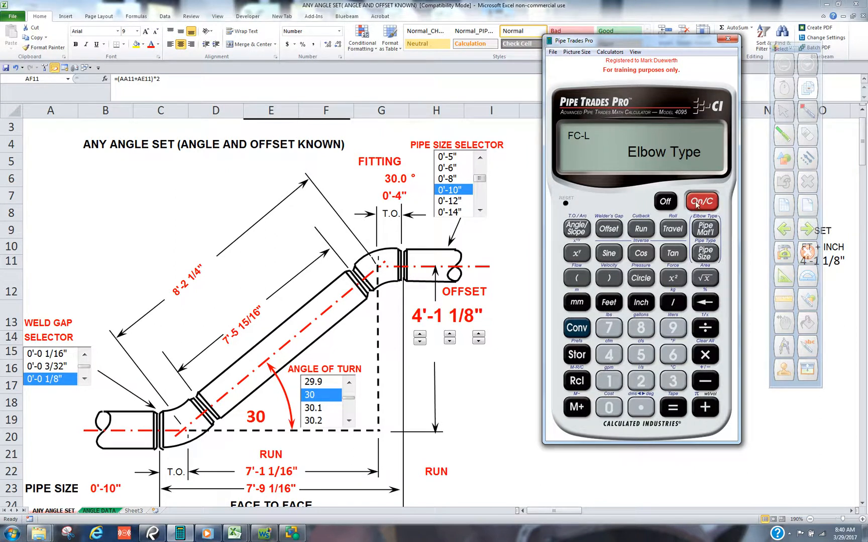
left_click(701, 201)
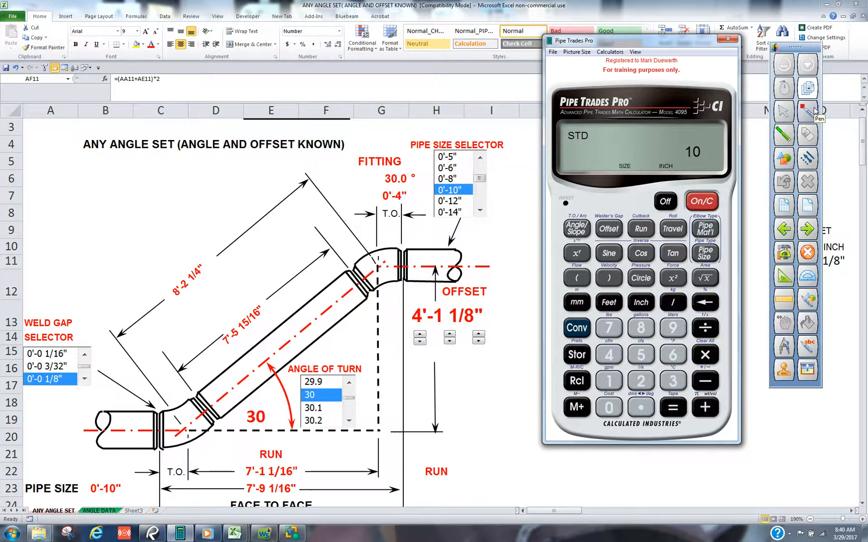
mouse_move(601, 363)
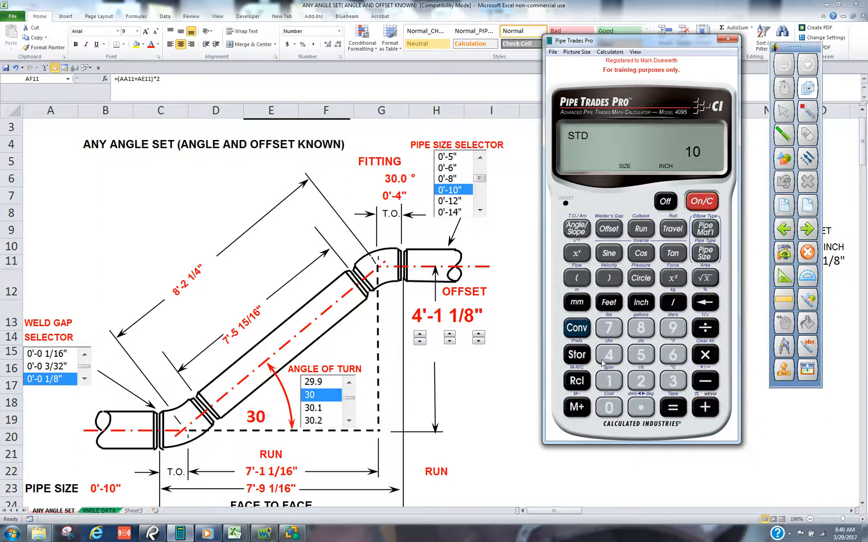
mouse_move(607, 357)
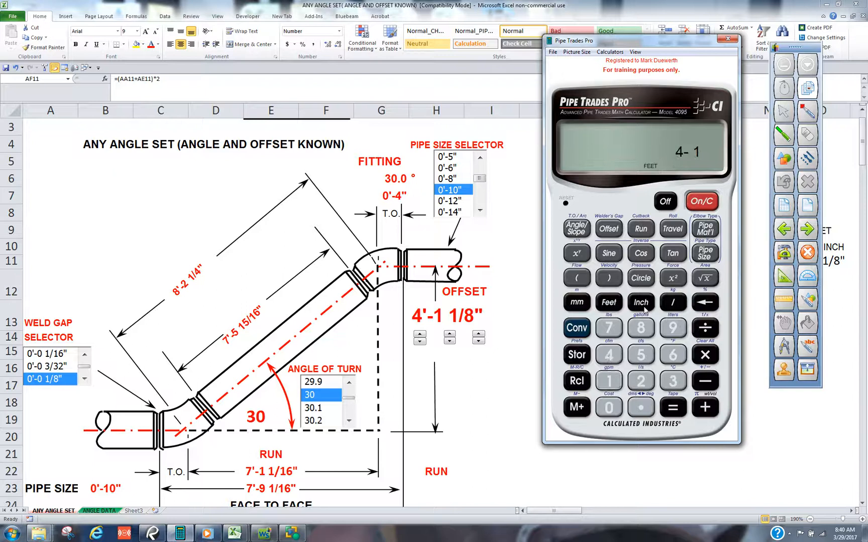
Step: Enter a 4'-1 1/8" offset and 30° angle, then calculate the 8'-2 1/4" travel
left_click(641, 302)
type(" 1/8")
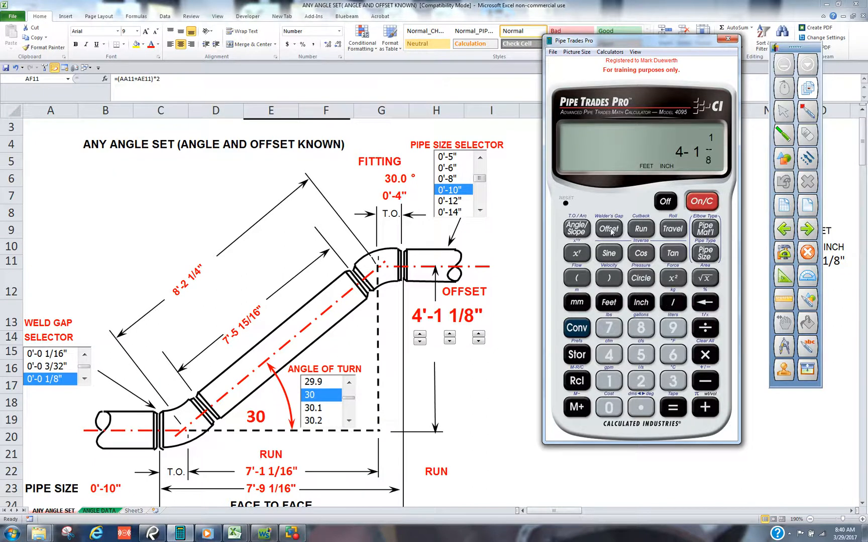
left_click(607, 228)
type("30")
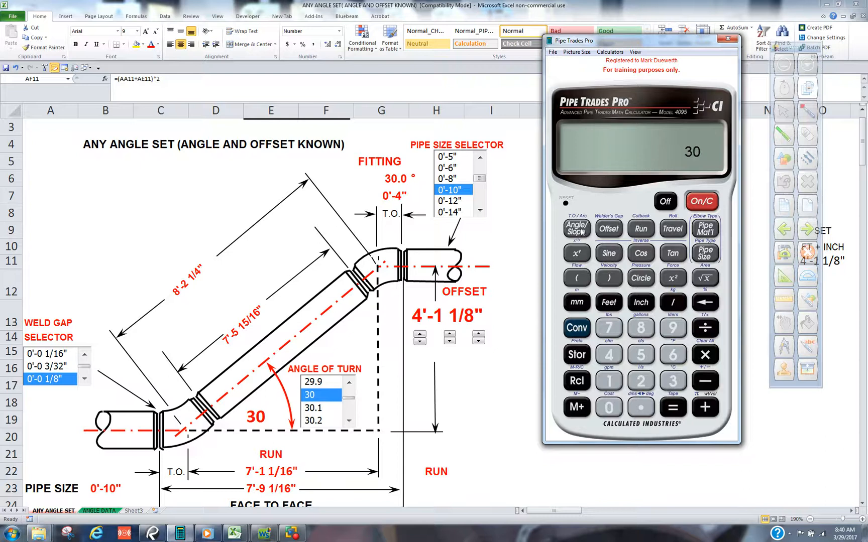
left_click(576, 228)
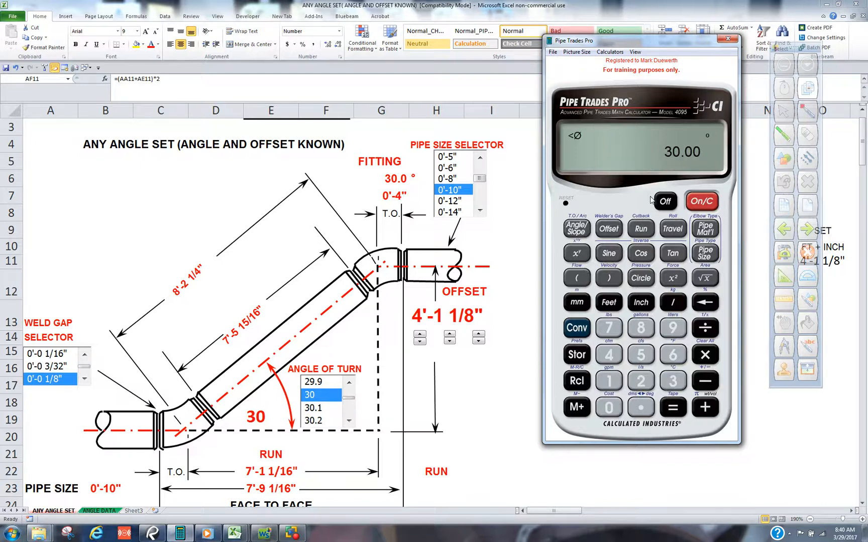
mouse_move(651, 201)
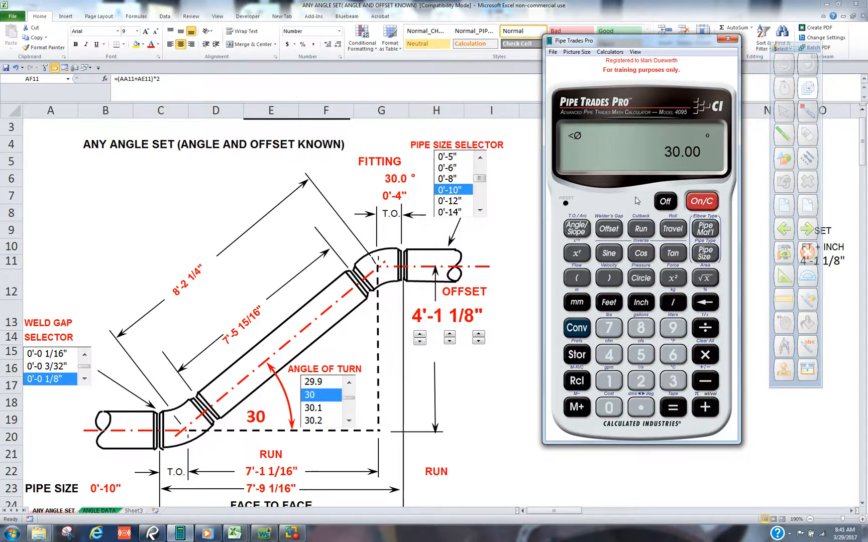
left_click(673, 229)
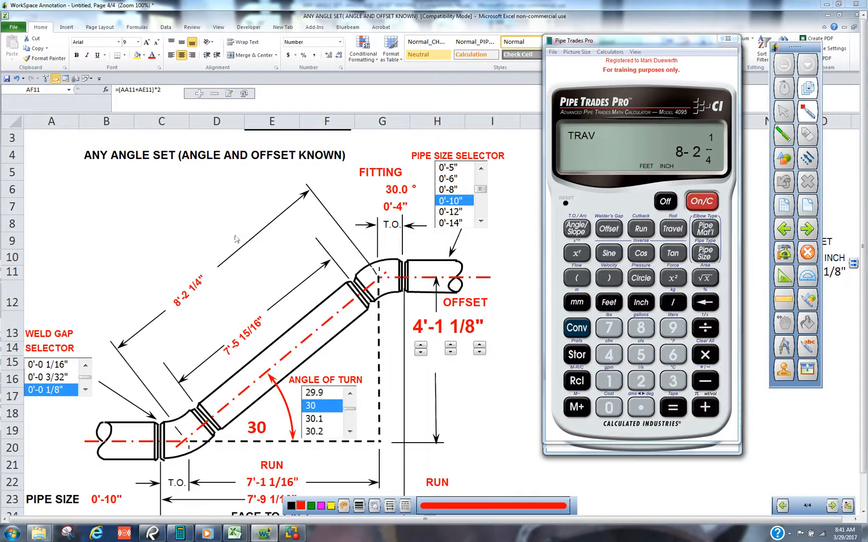
Step: Circle the 8'-2 1/4" travel, then cycle through takeoff and outer arc results back to travel
left_click_drag(232, 232, 200, 299)
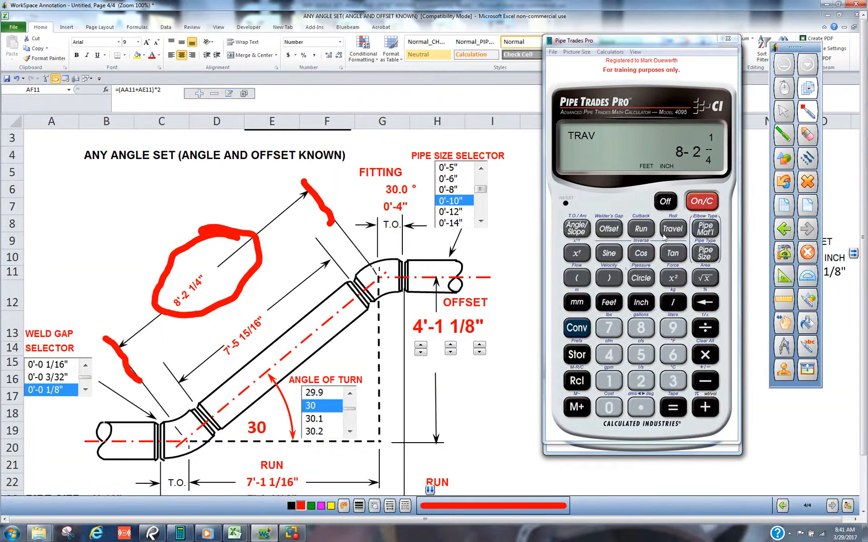
left_click(640, 228)
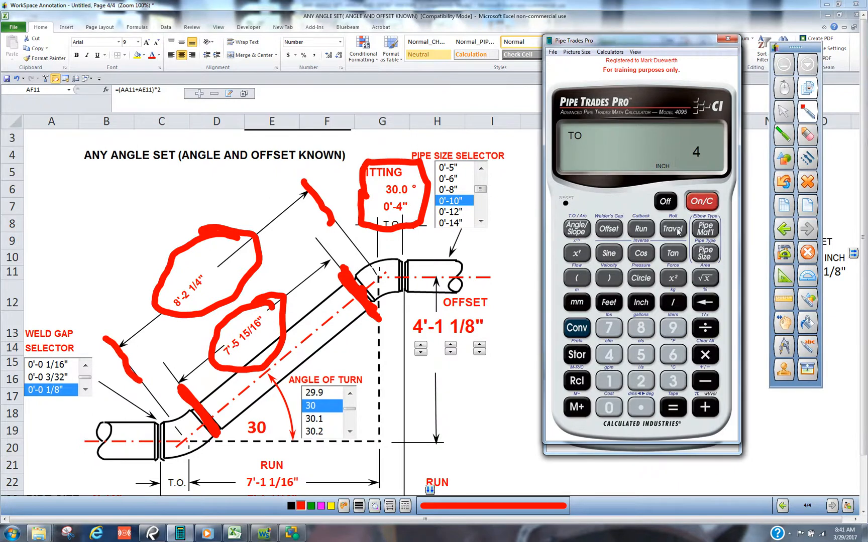
mouse_move(628, 238)
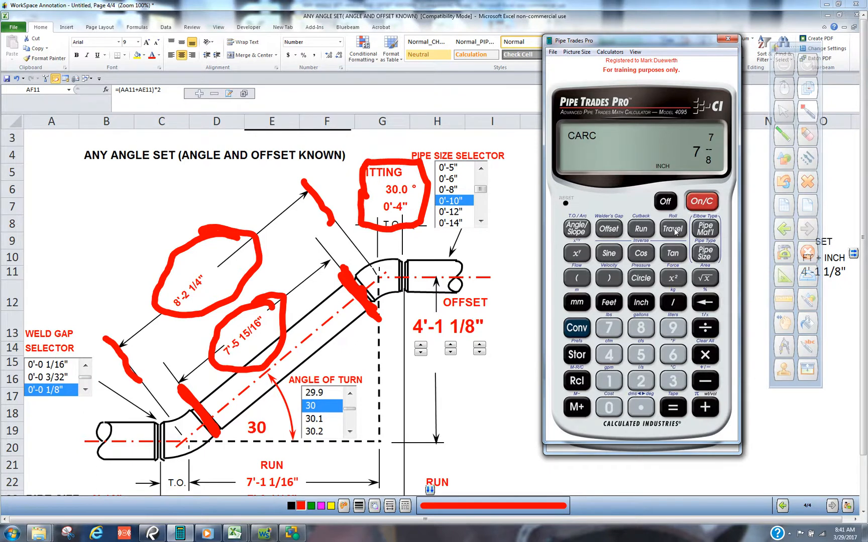
left_click(672, 228)
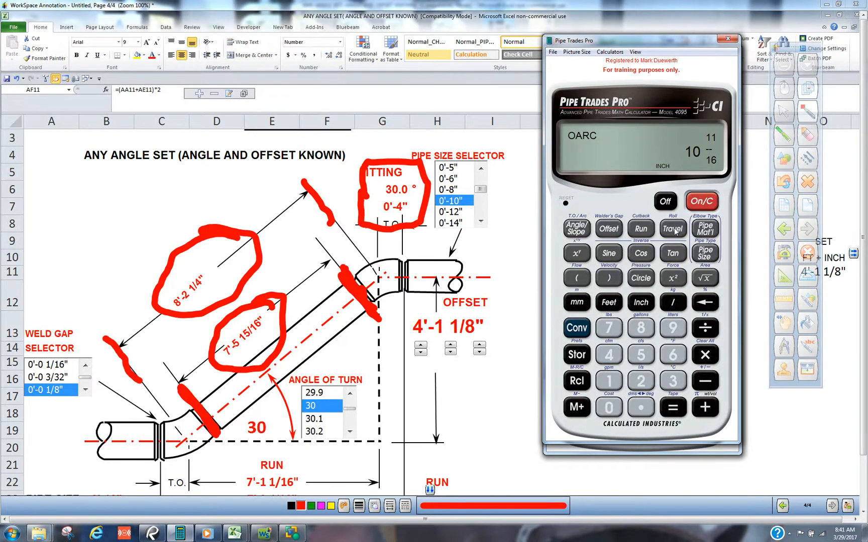
left_click(672, 228)
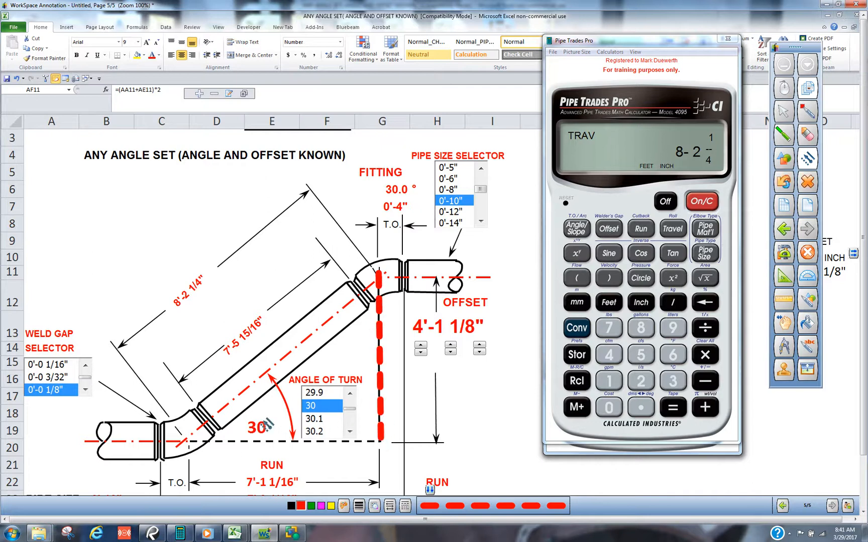
Step: Draw a red dashed arc over the 30° angle, then a magenta dashed line along the run
left_click_drag(271, 418, 354, 360)
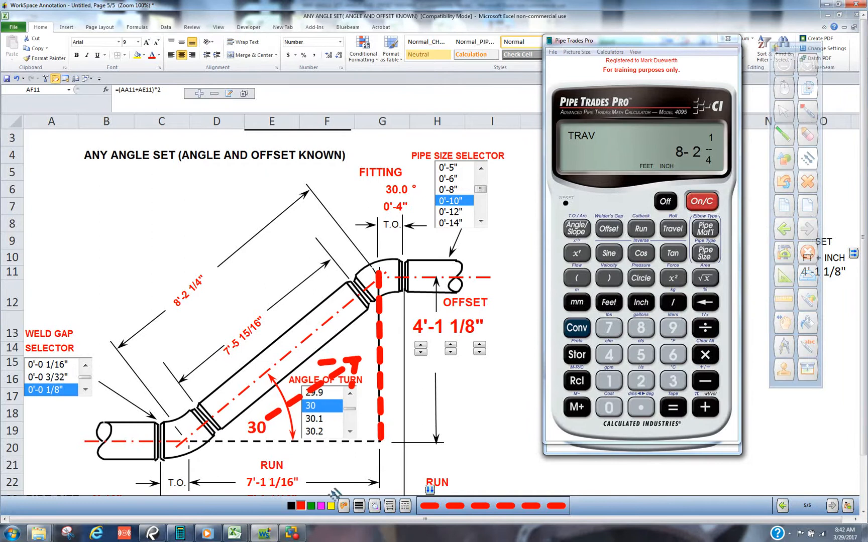
left_click(320, 506)
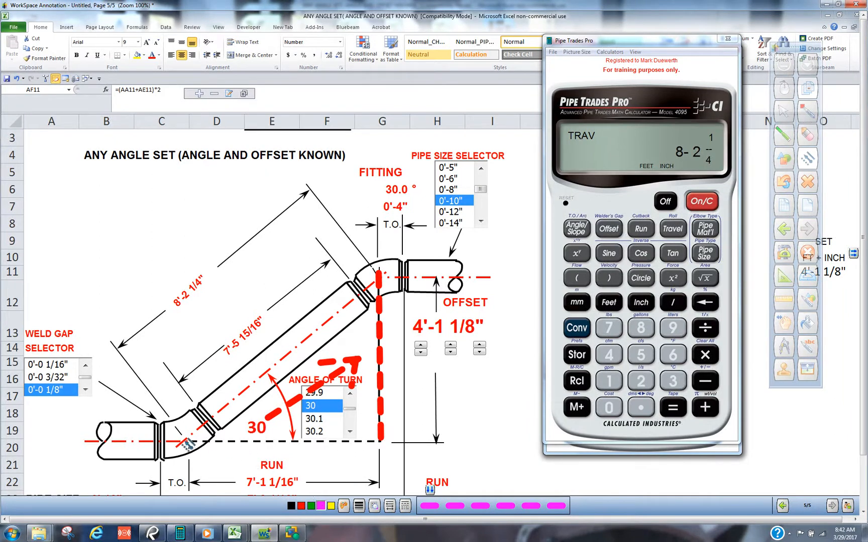
left_click_drag(183, 441, 379, 441)
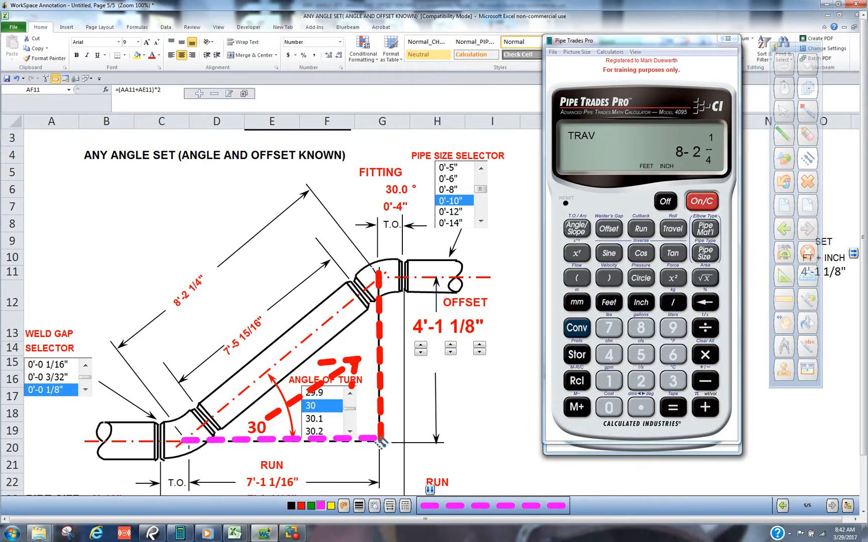